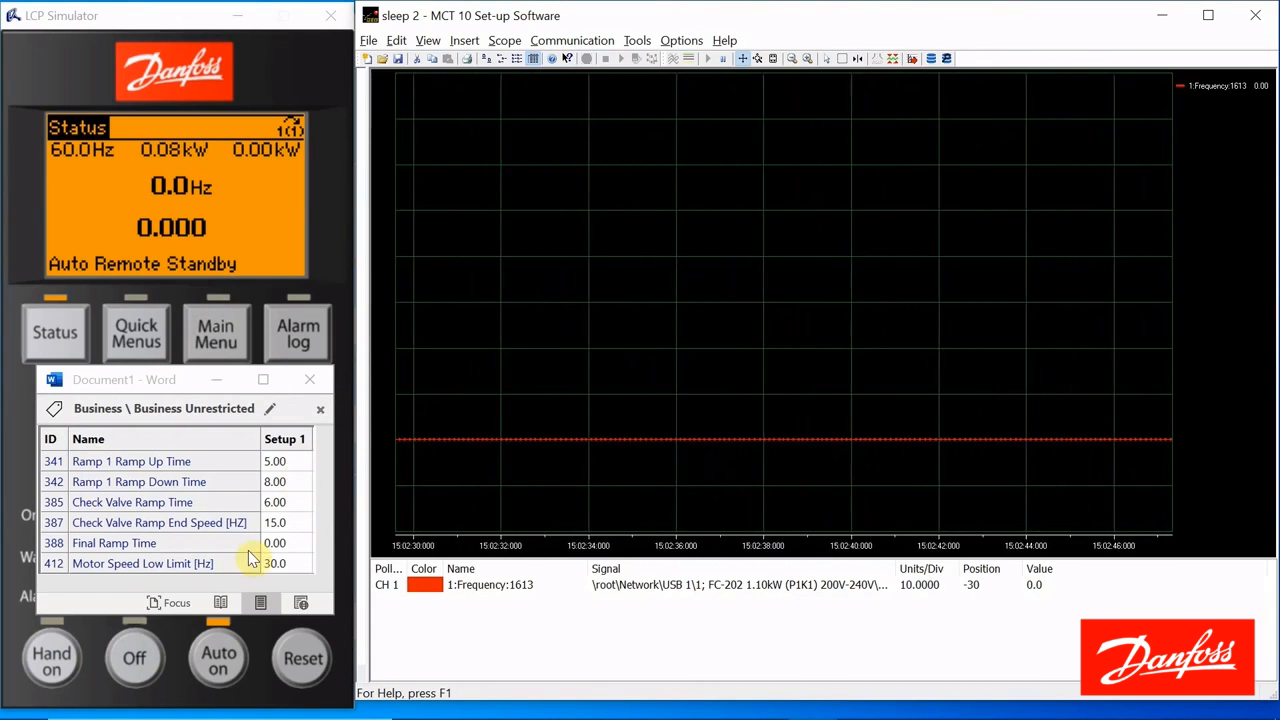
mouse_move(295, 572)
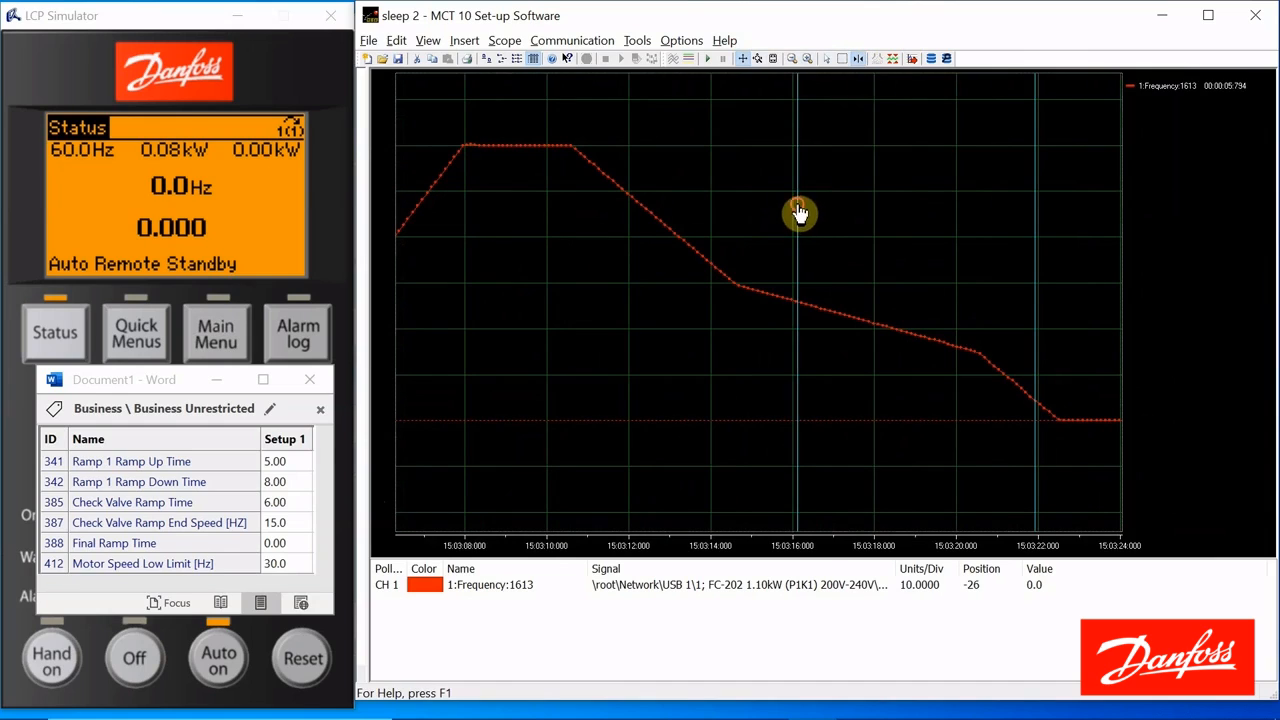
mouse_move(573, 203)
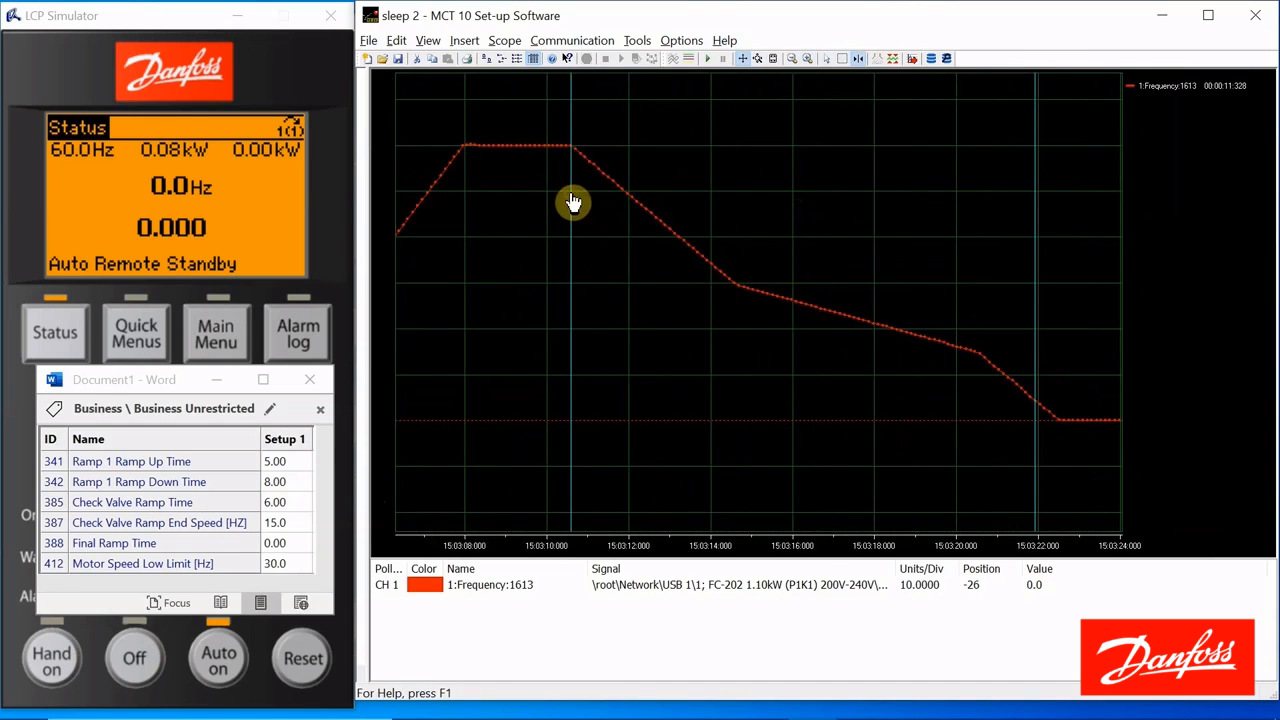
mouse_move(575, 80)
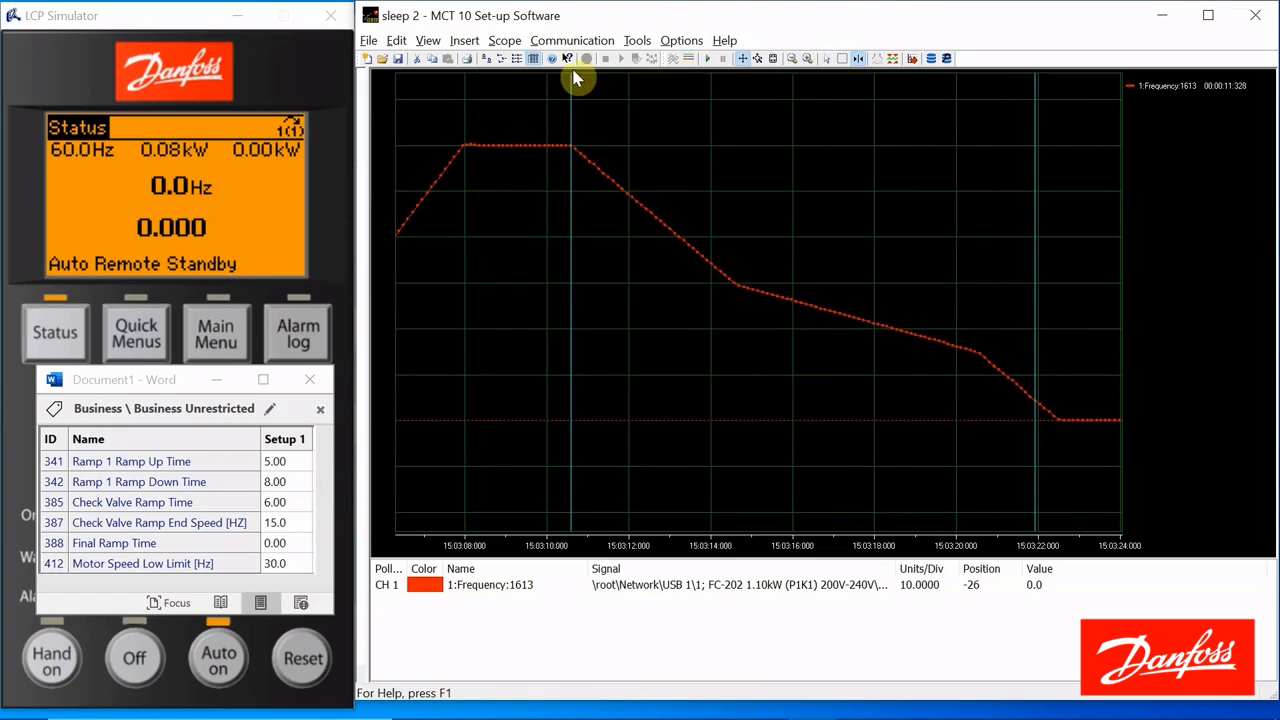
mouse_move(975, 300)
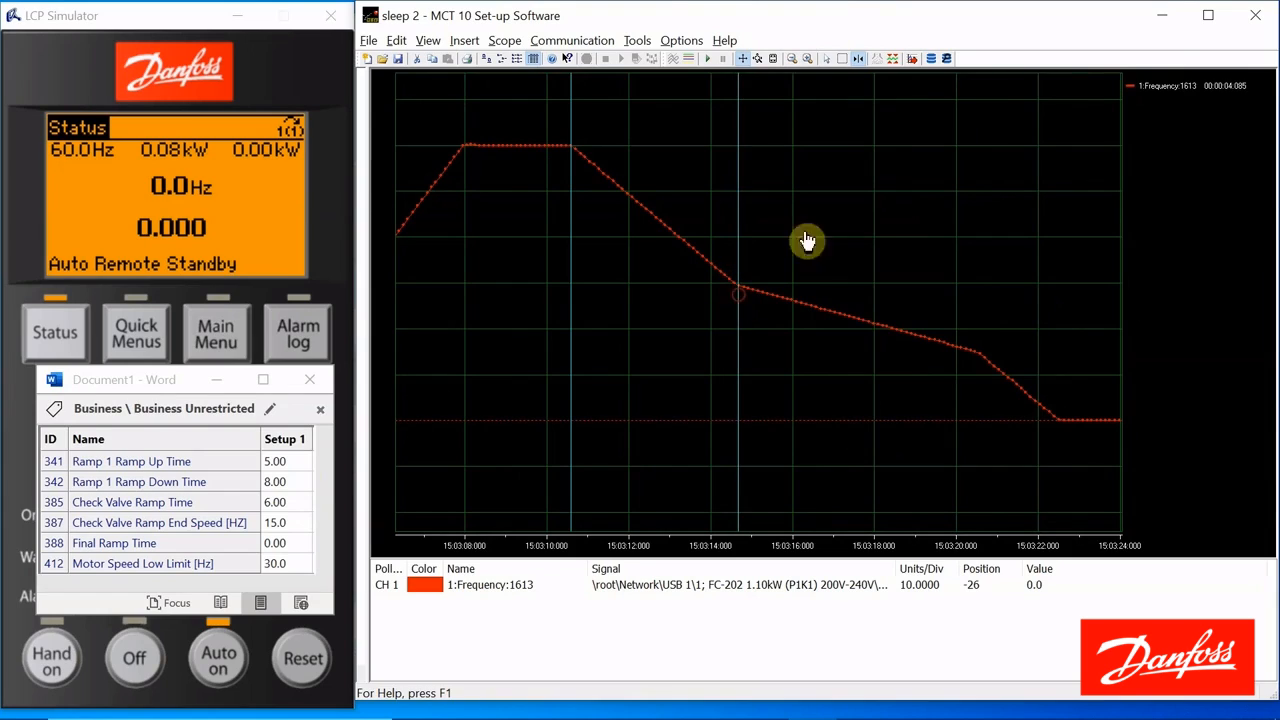
mouse_move(555, 143)
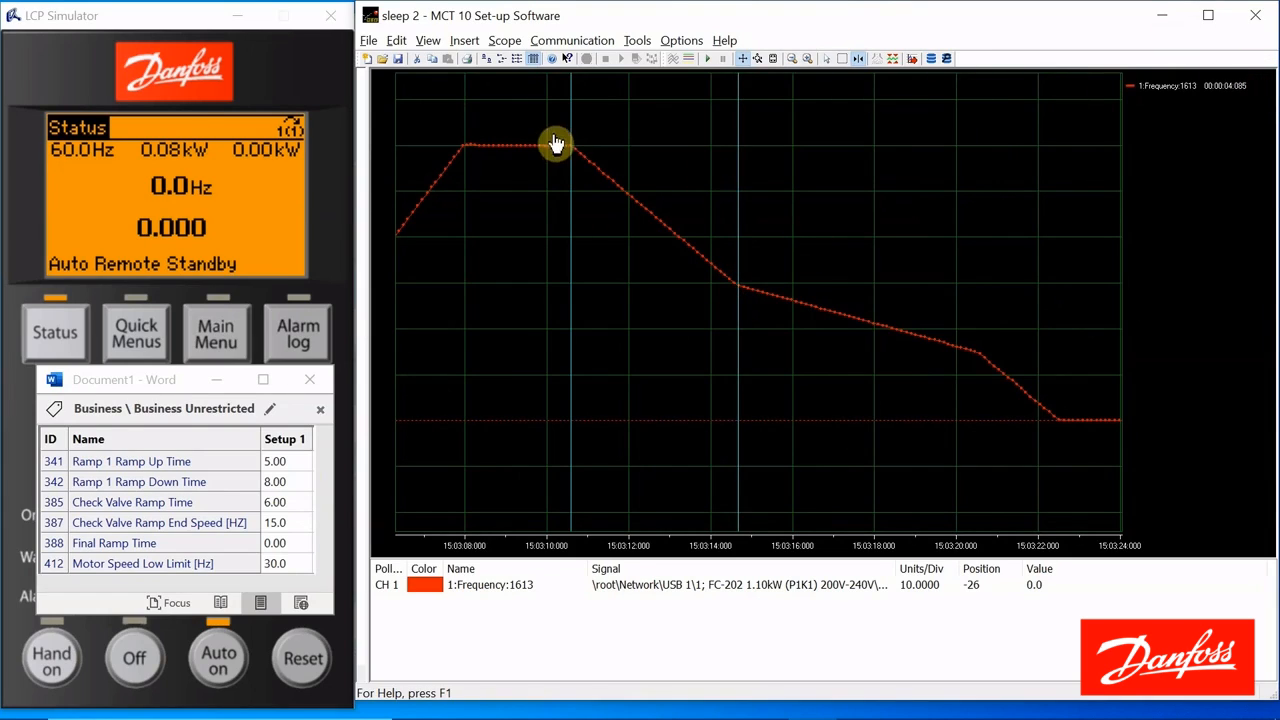
mouse_move(741, 302)
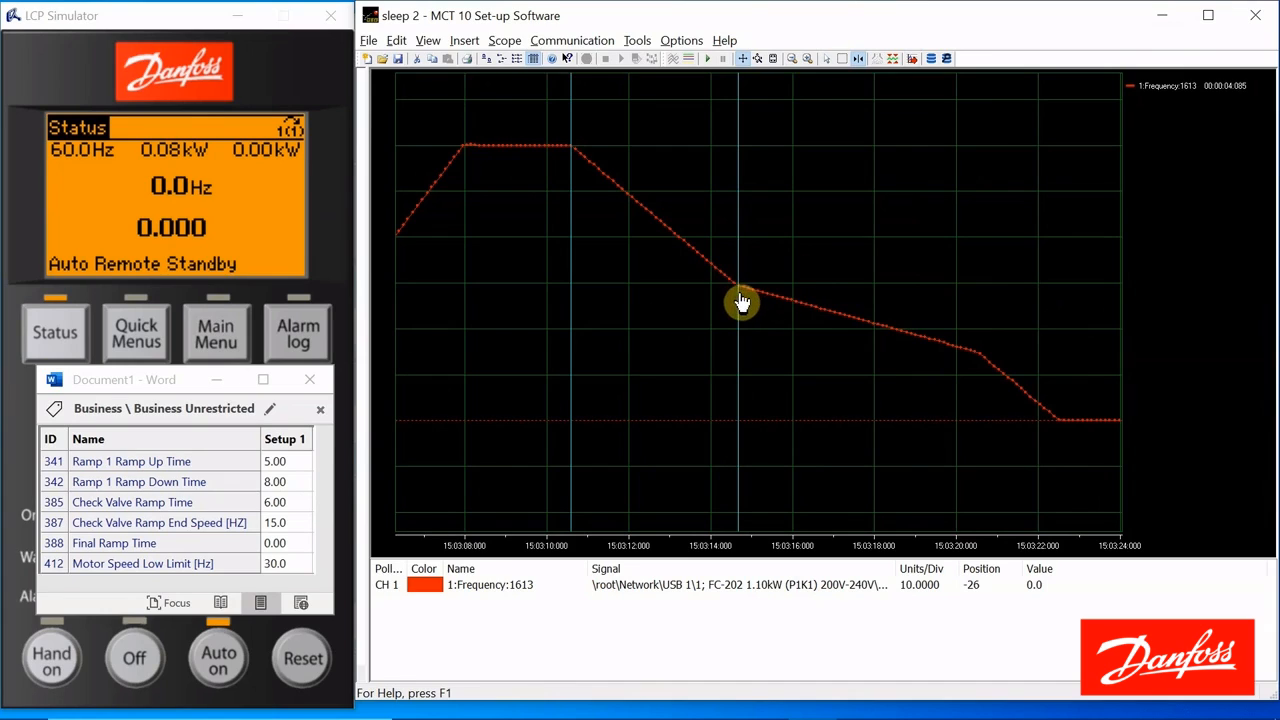
mouse_move(977, 371)
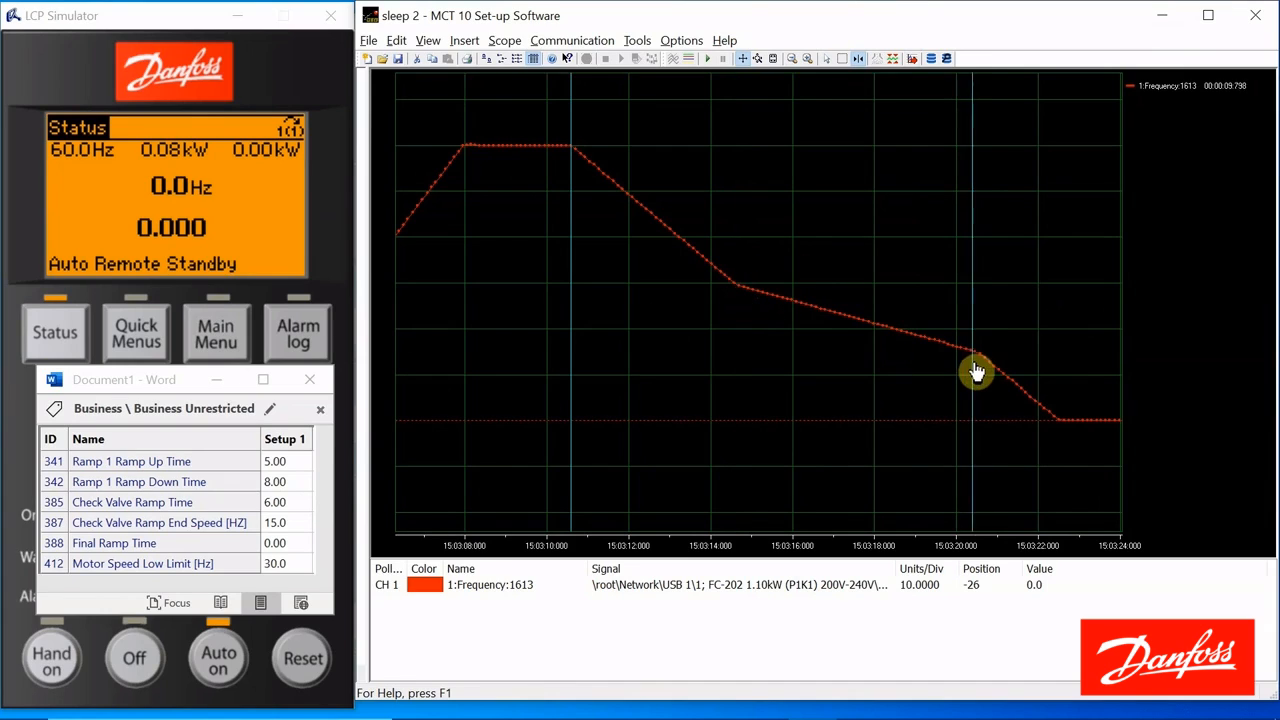
mouse_move(575, 333)
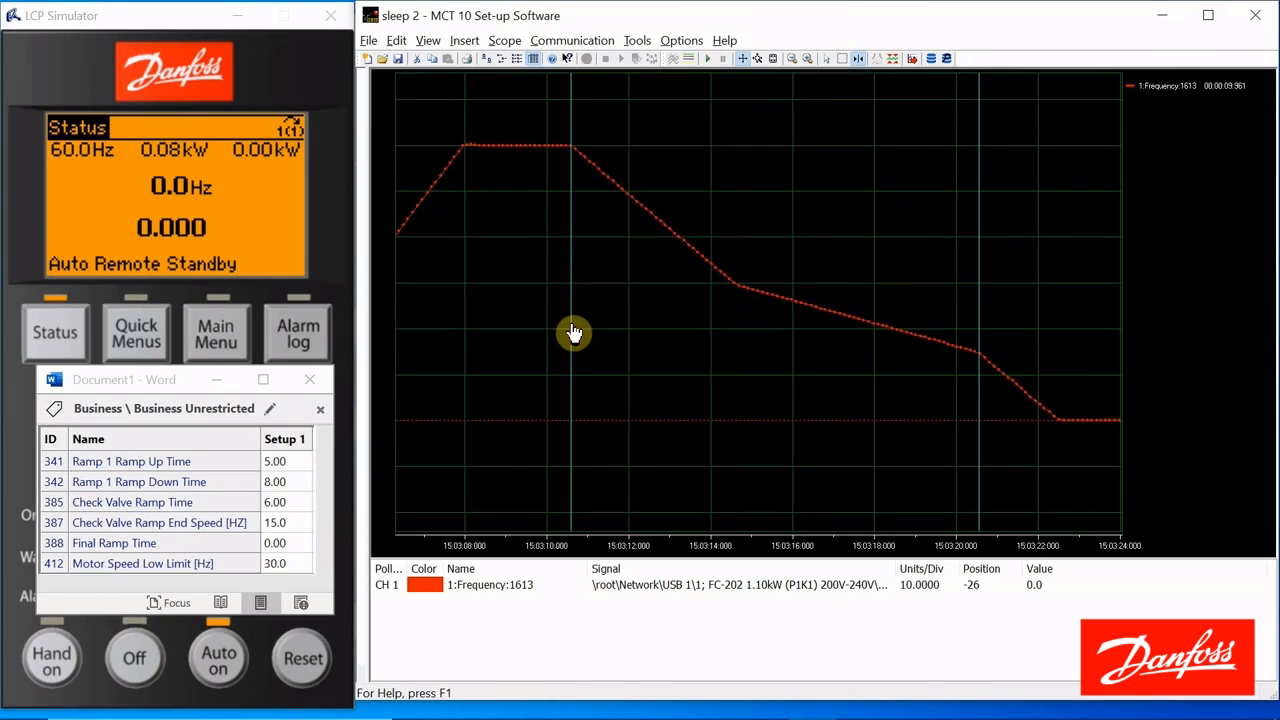
mouse_move(738, 351)
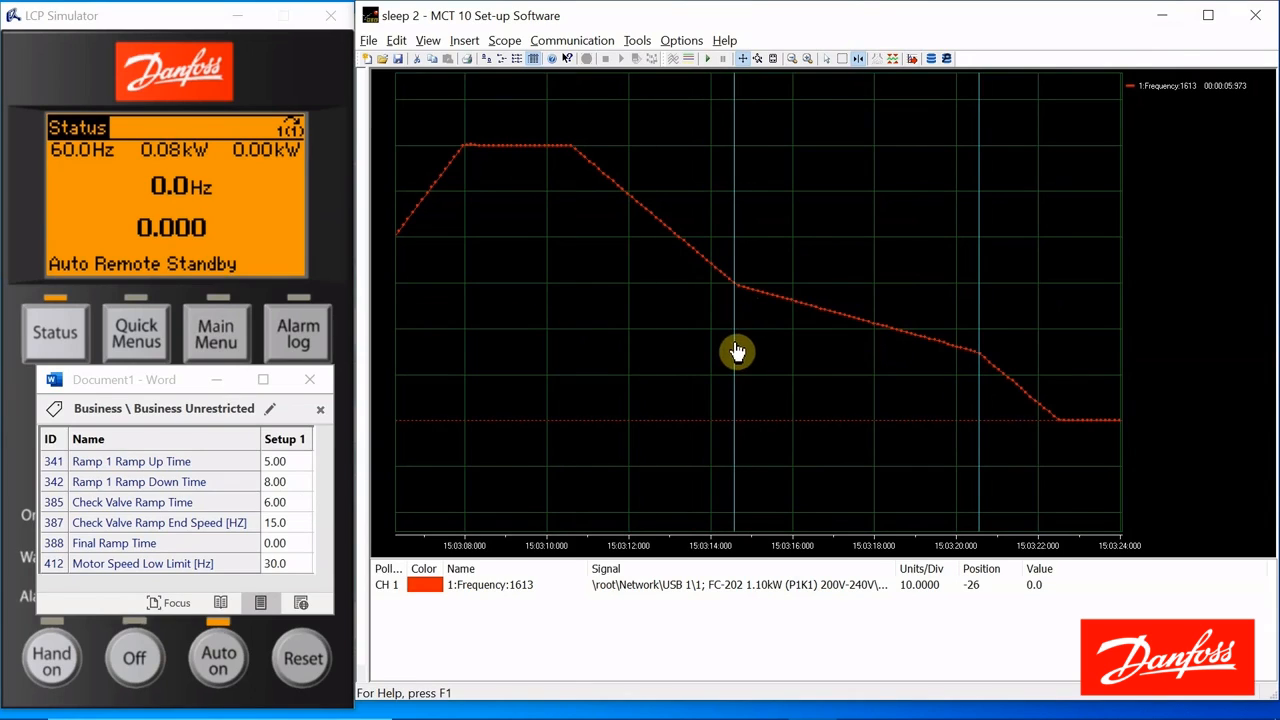
mouse_move(1220, 86)
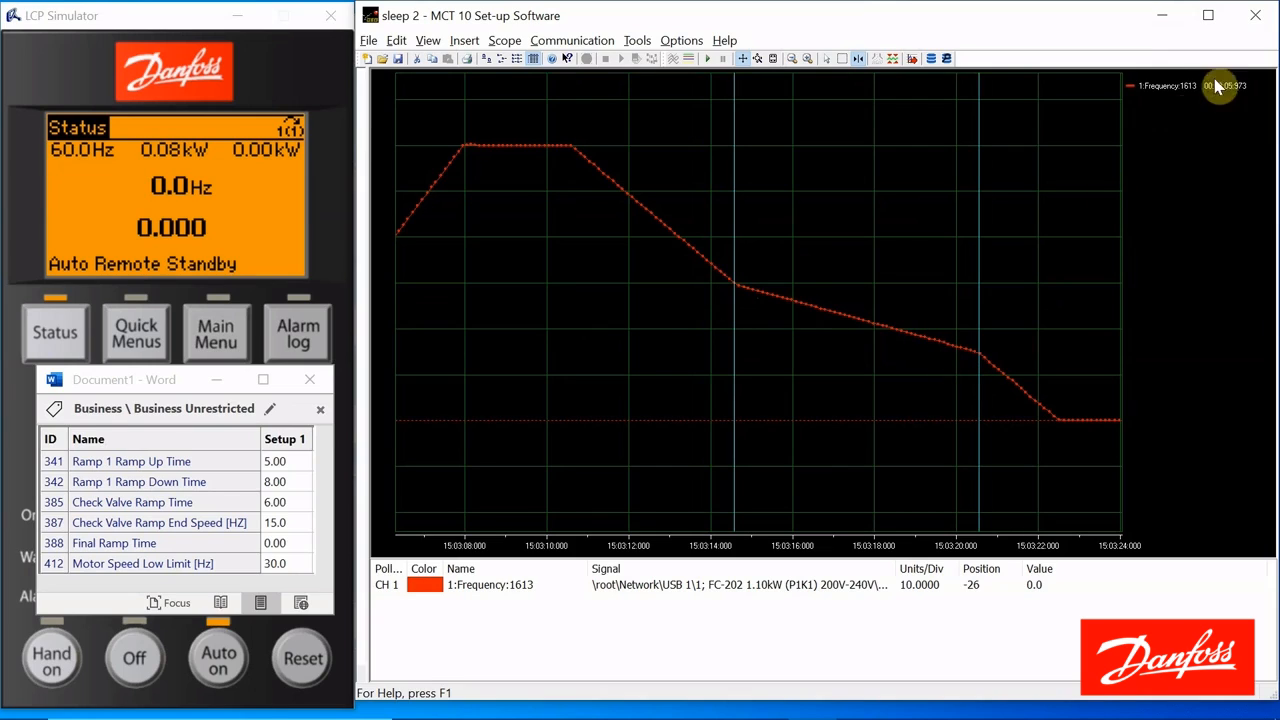
mouse_move(735, 293)
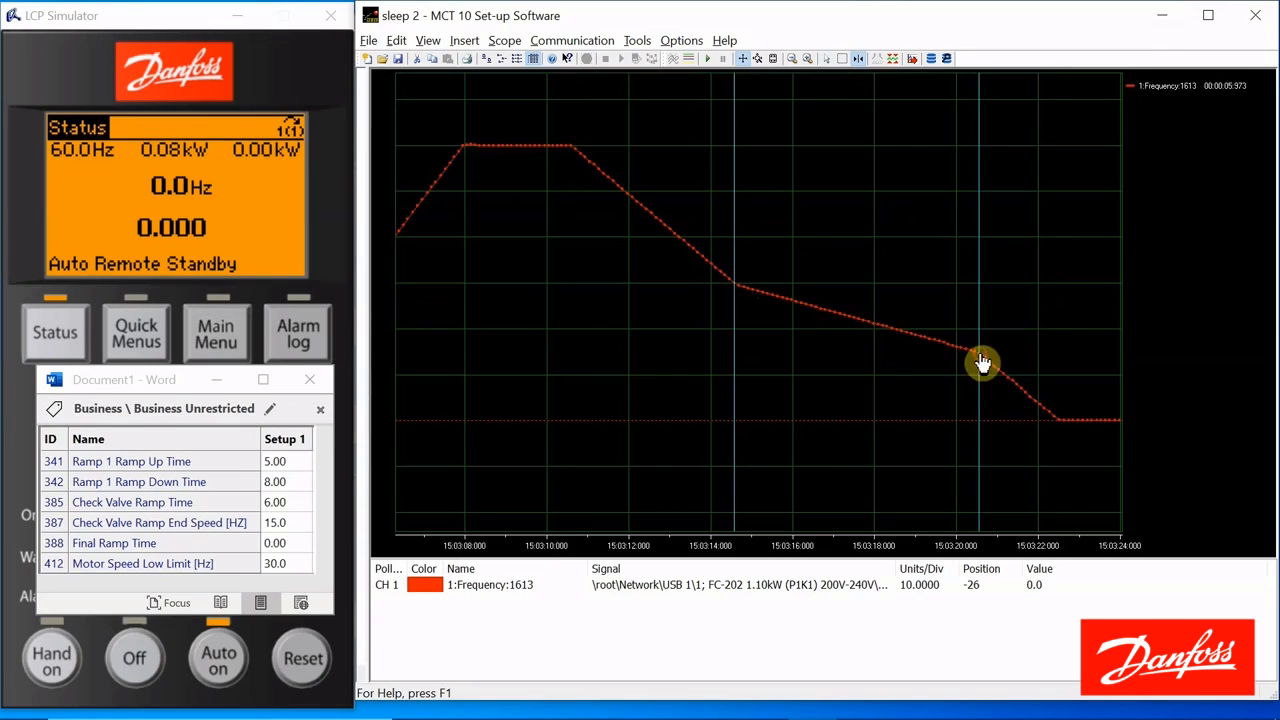
mouse_move(1064, 391)
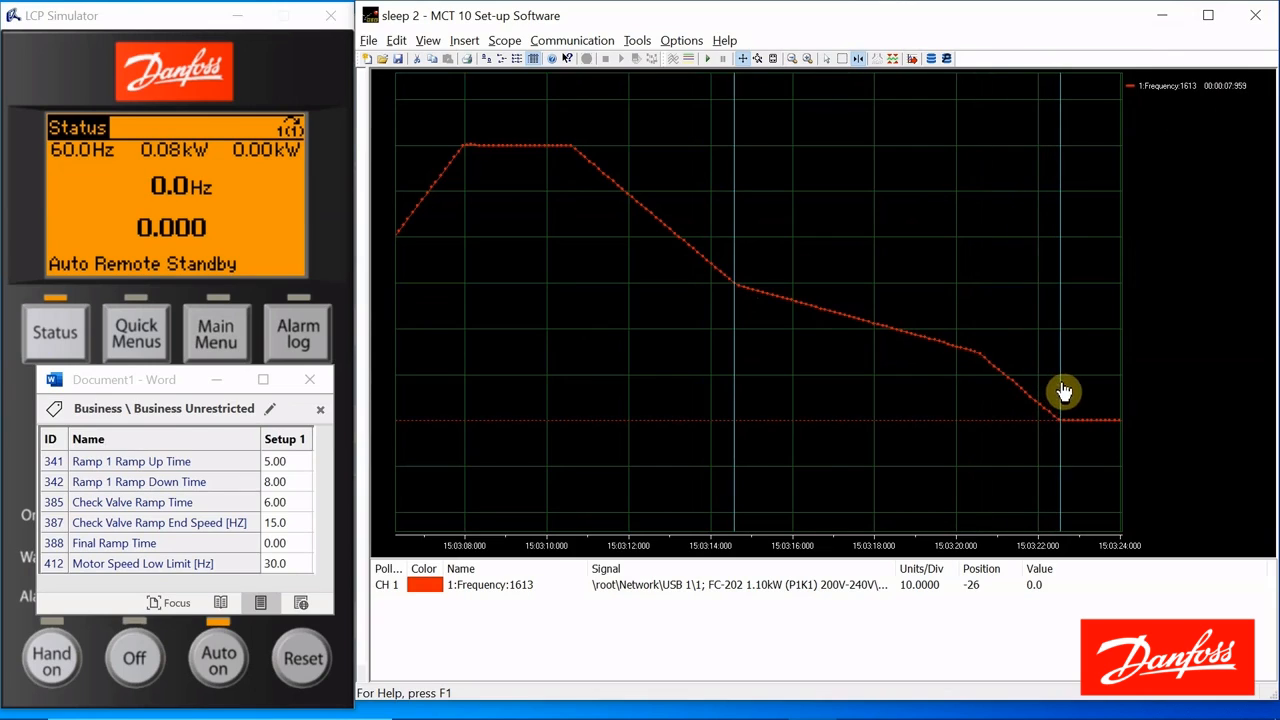
mouse_move(958, 400)
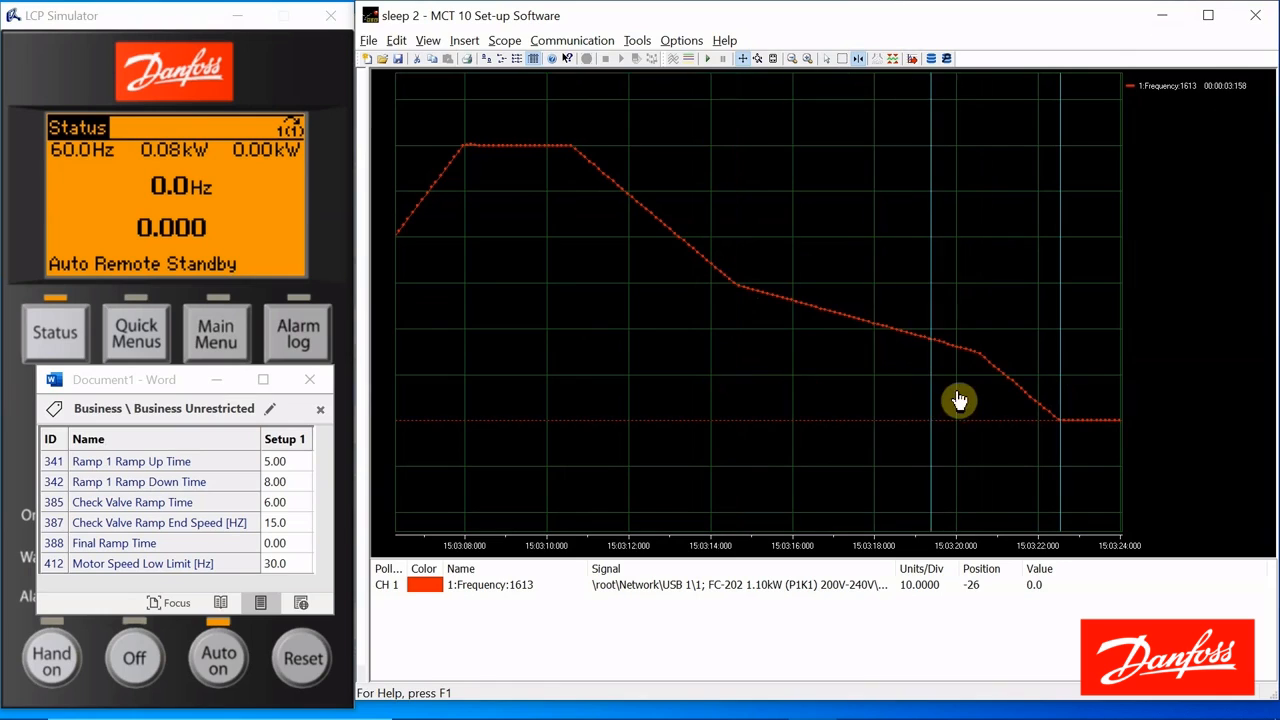
mouse_move(997, 220)
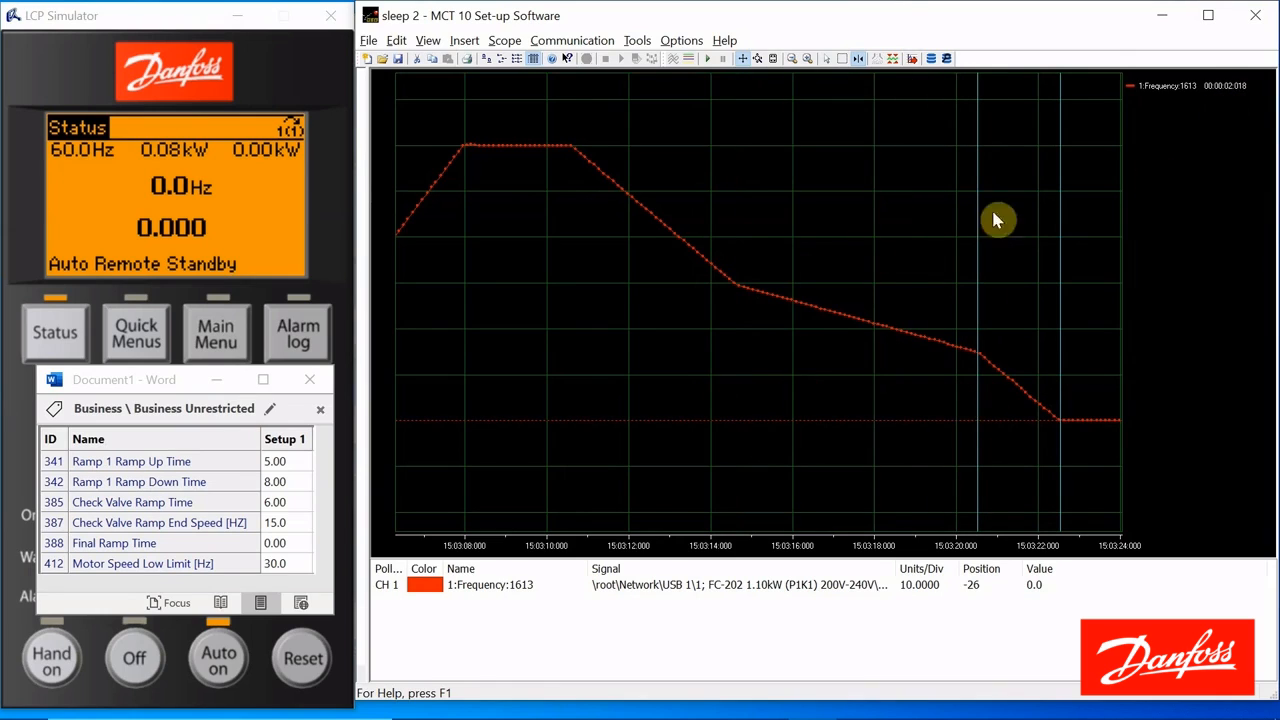
mouse_move(420, 135)
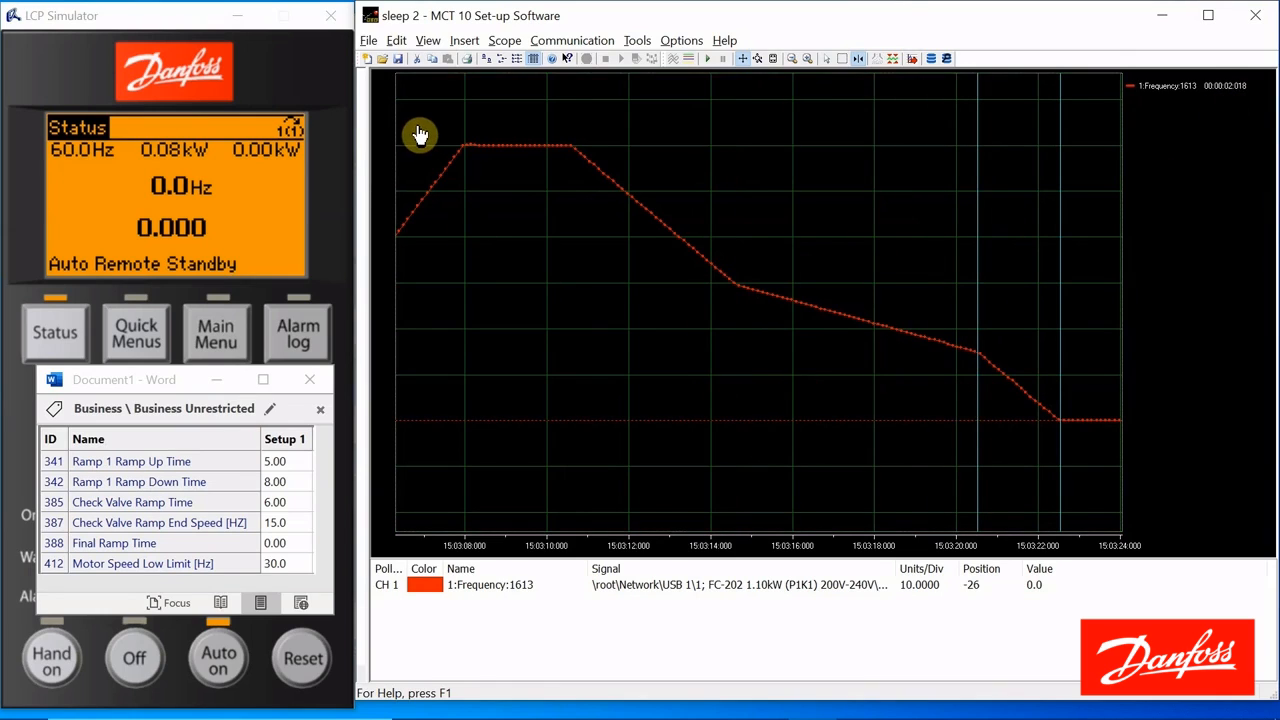
mouse_move(428, 149)
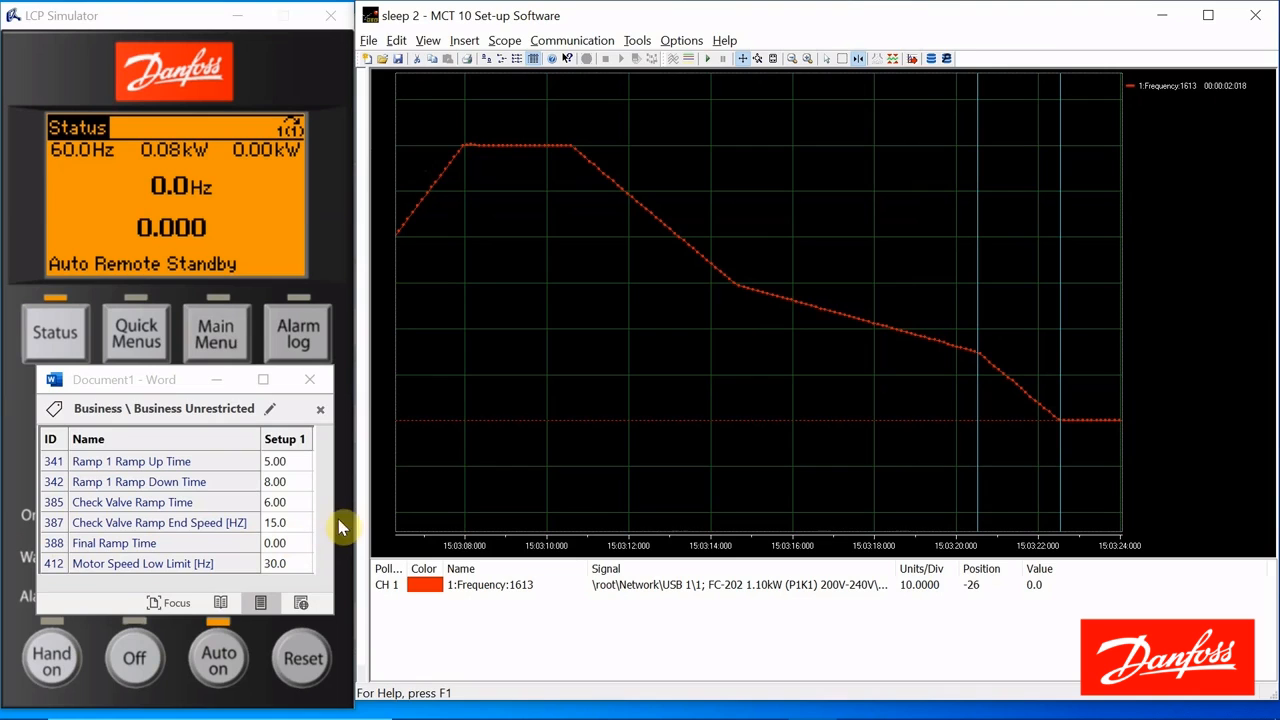
mouse_move(512, 489)
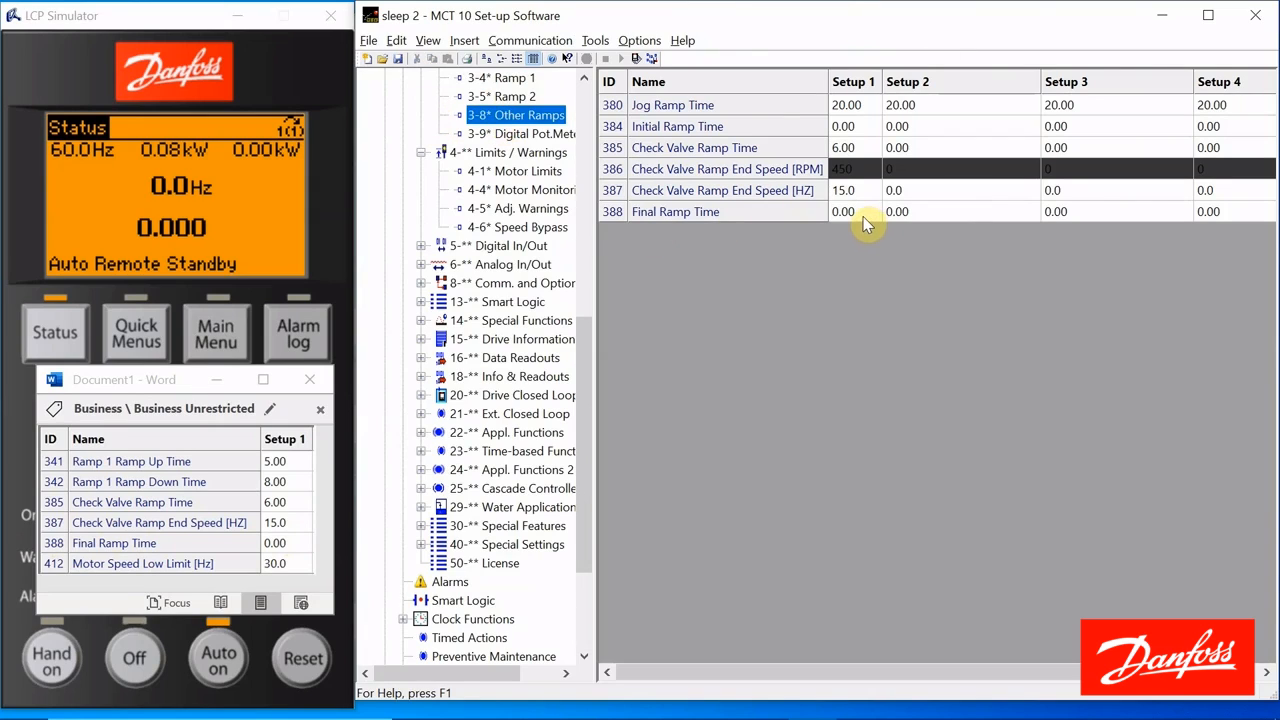
Edit the Final Ramp Time value for Setup 1 in group 3-8* Other Ramps.
double_click(843, 211)
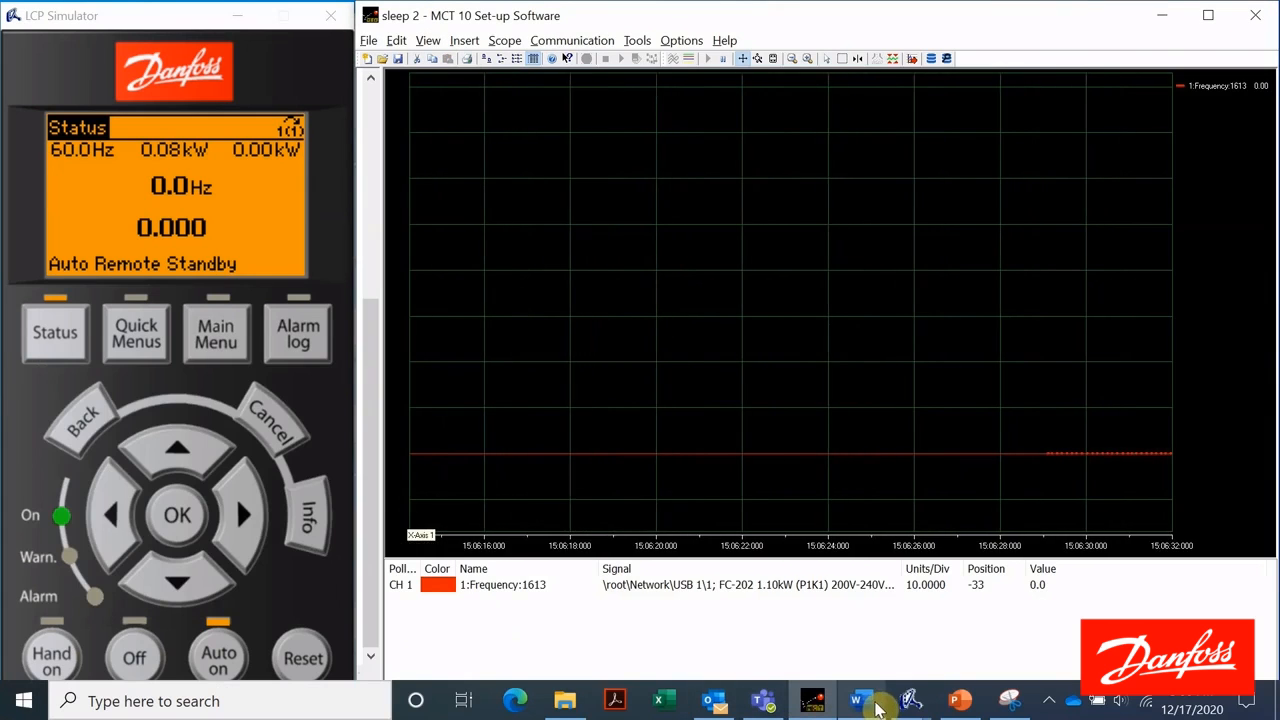
Bring the Word ramp settings notes back on screen.
click(857, 700)
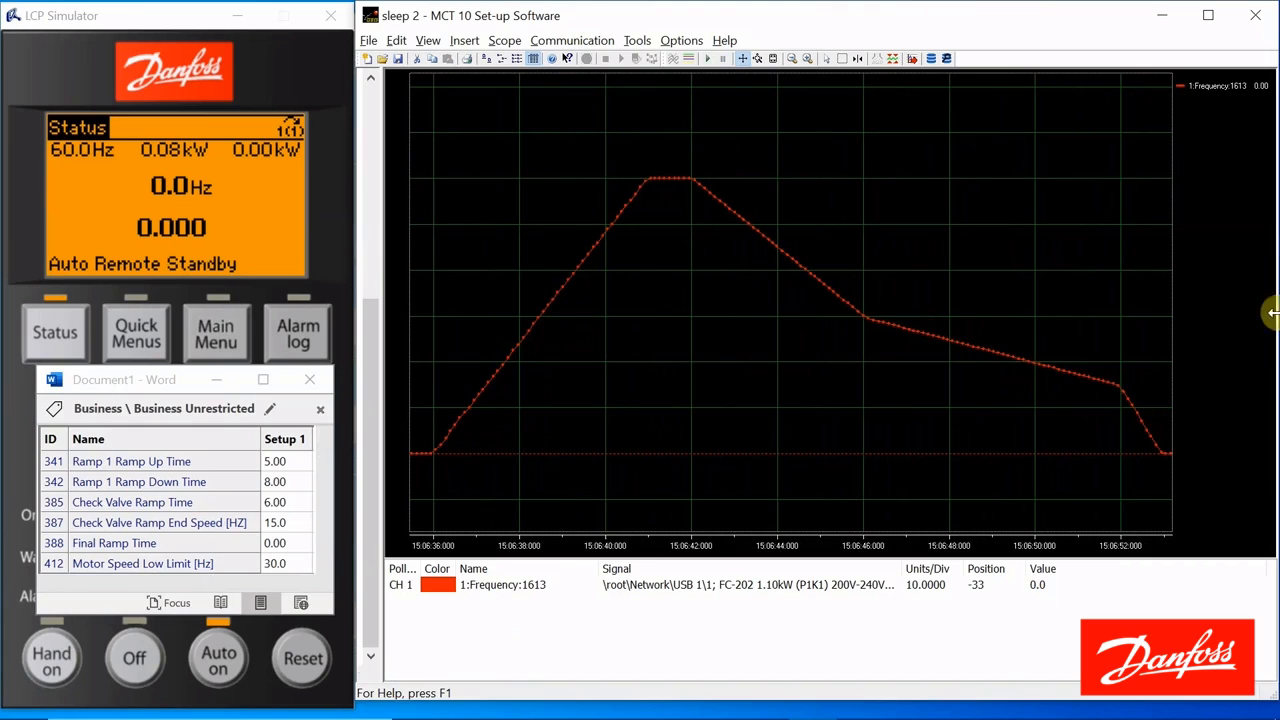
mouse_move(1165, 467)
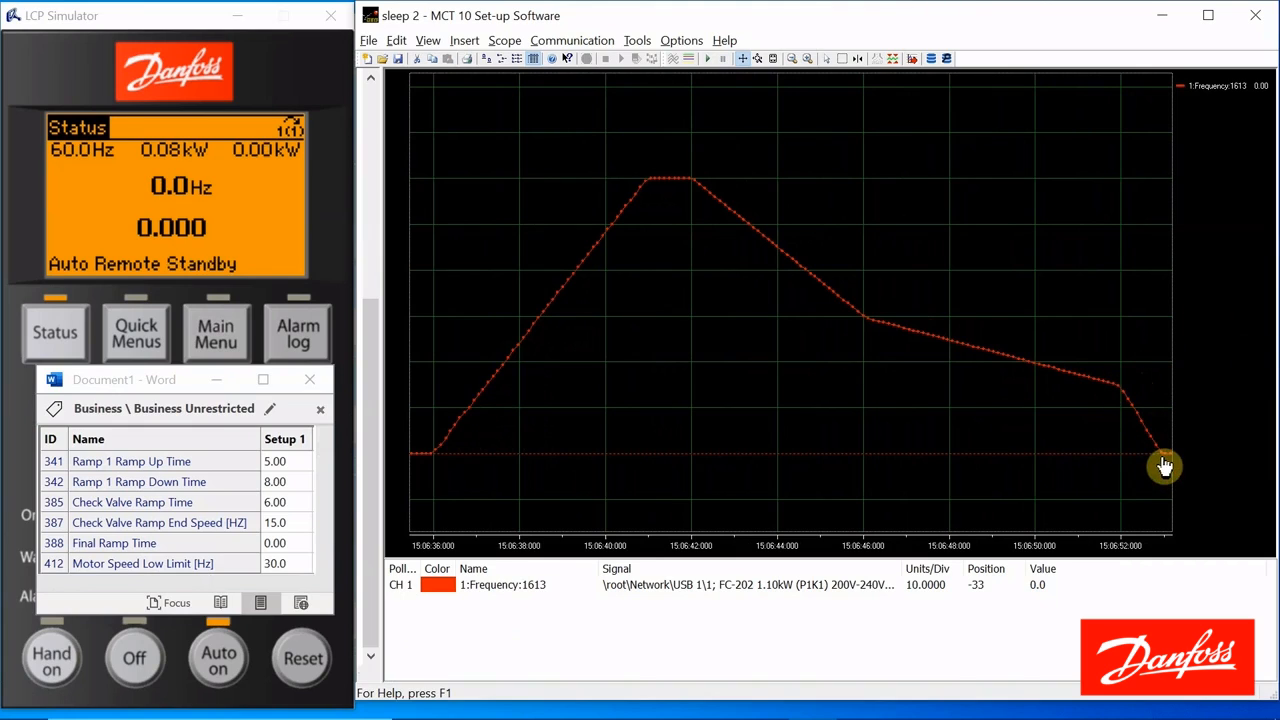
mouse_move(1184, 365)
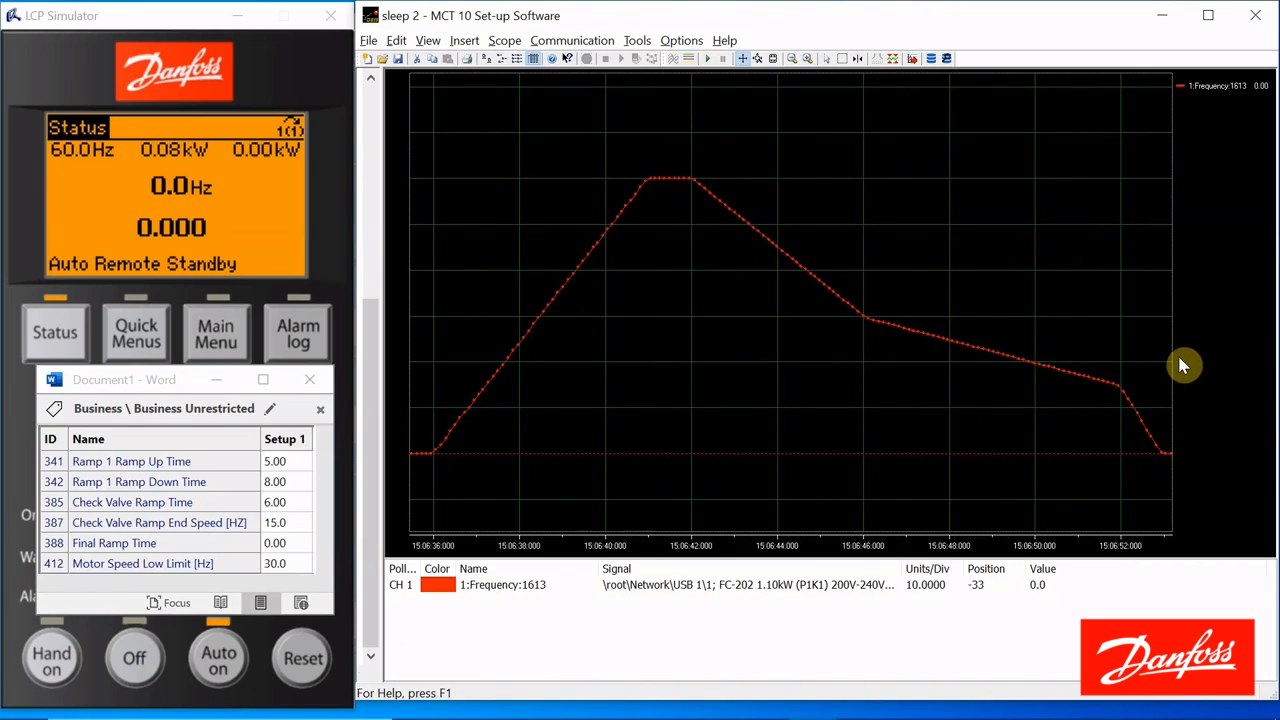